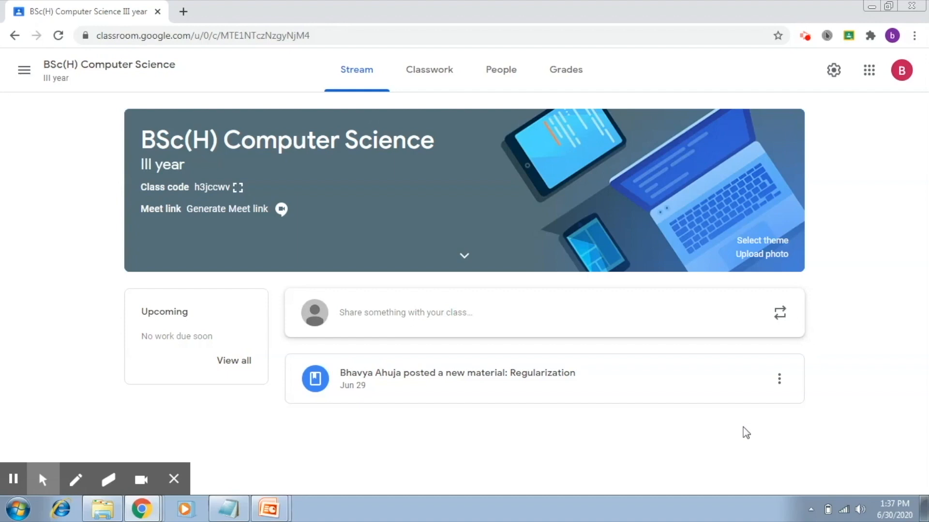
mouse_move(557, 413)
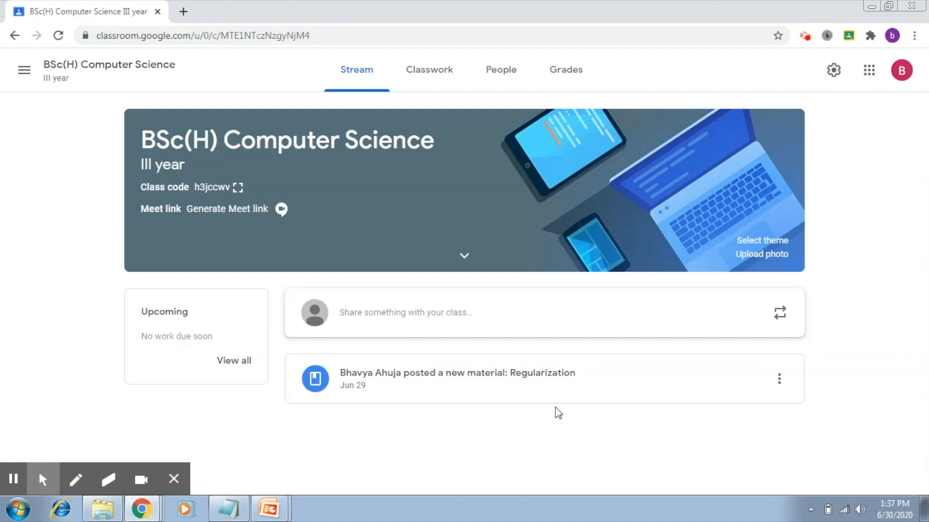
mouse_move(284, 186)
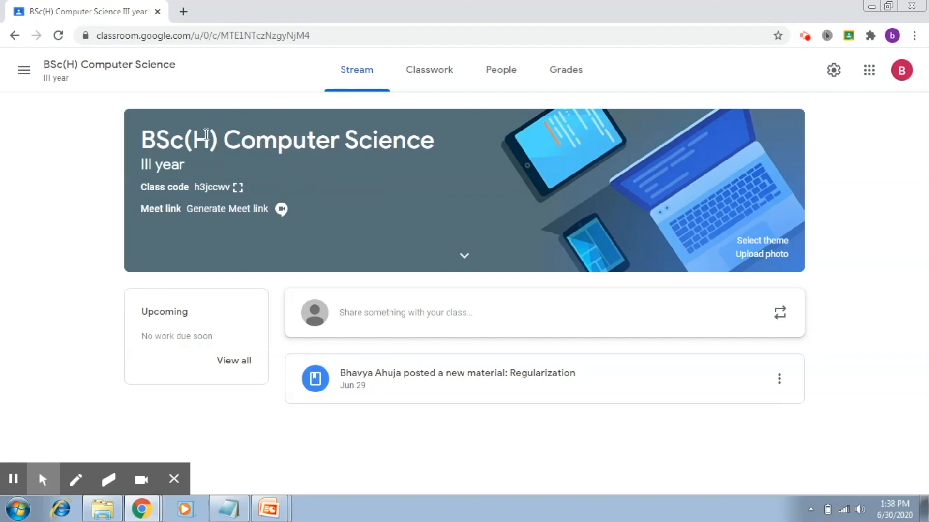
drag(140, 140, 273, 140)
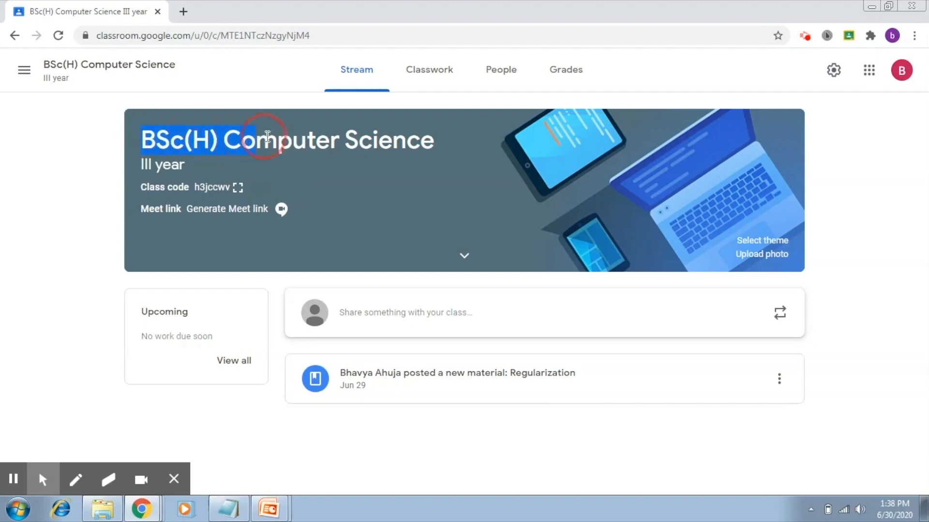
drag(267, 140, 349, 140)
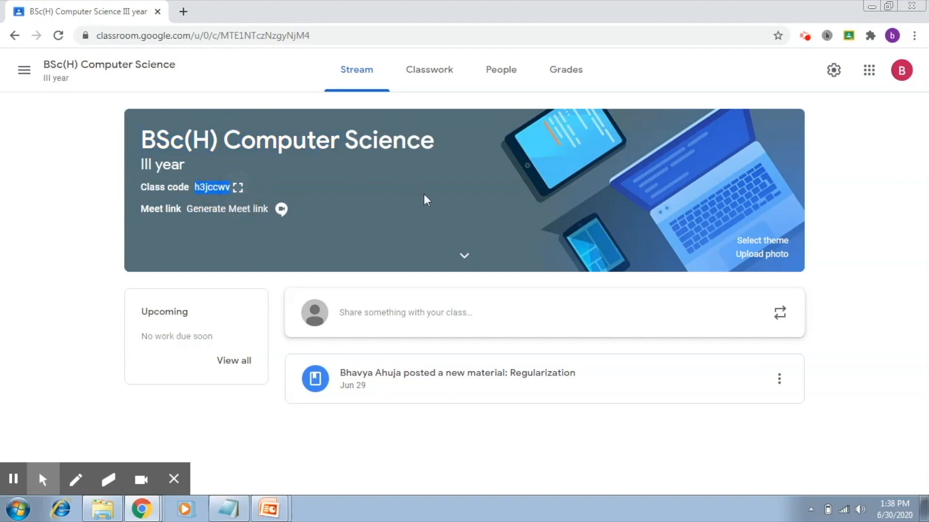
mouse_move(577, 433)
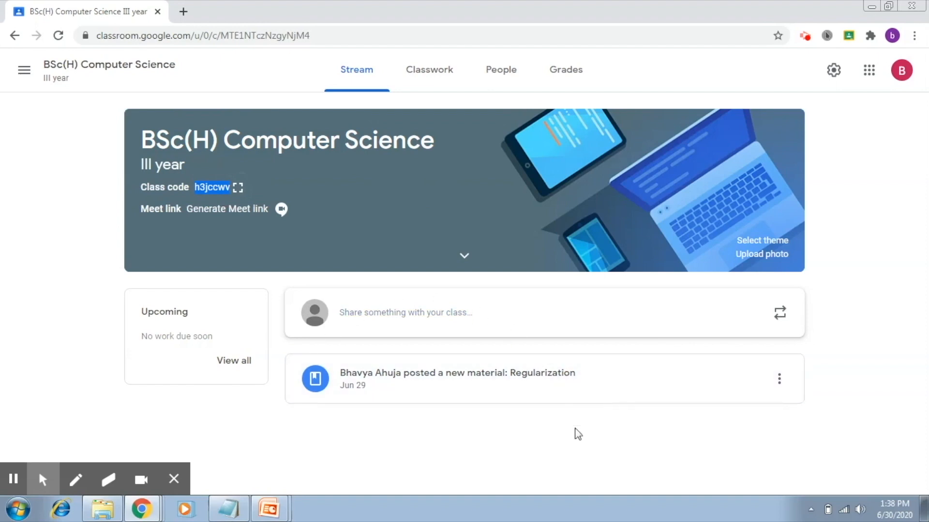
mouse_move(557, 439)
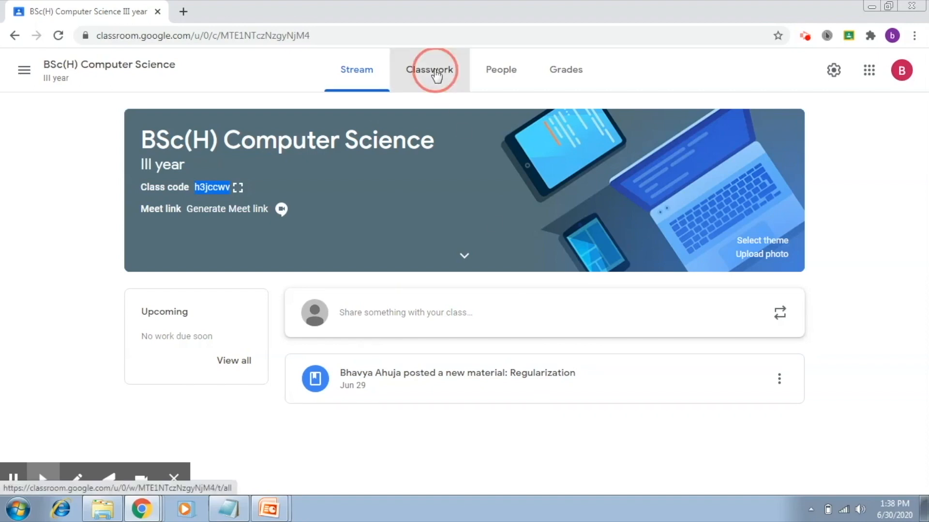
click(430, 70)
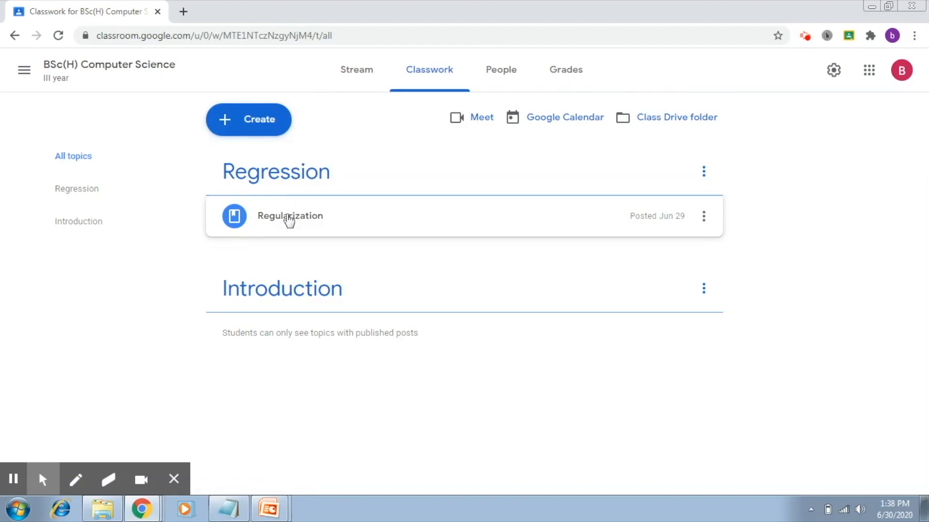
click(290, 216)
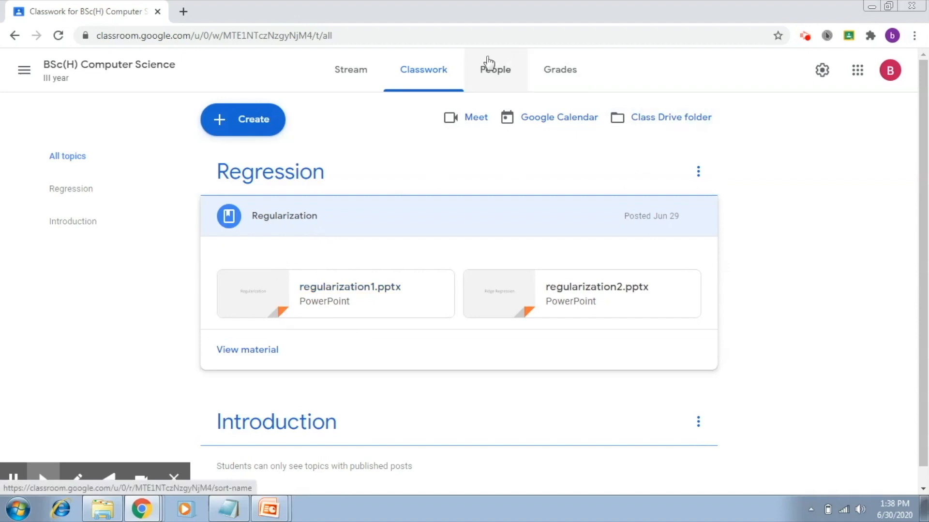
- View the People roster listing one teacher and four students
click(496, 70)
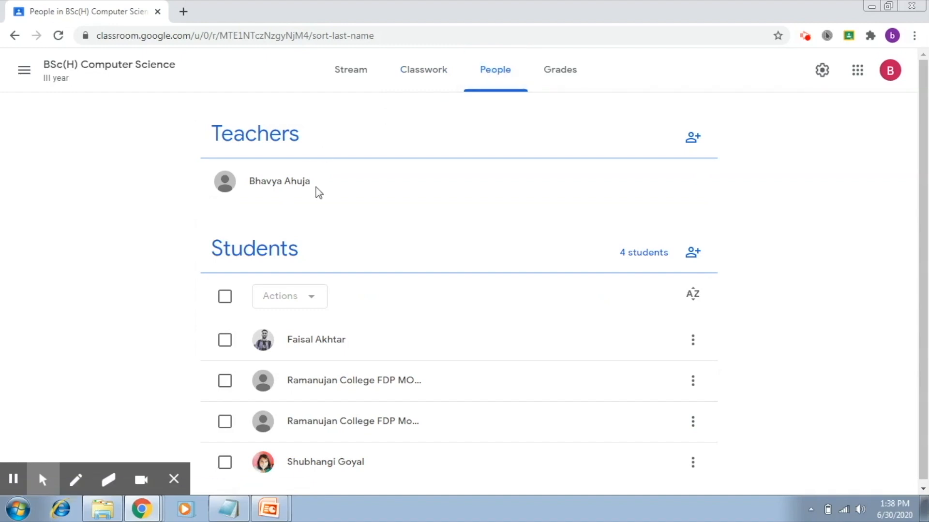
mouse_move(334, 309)
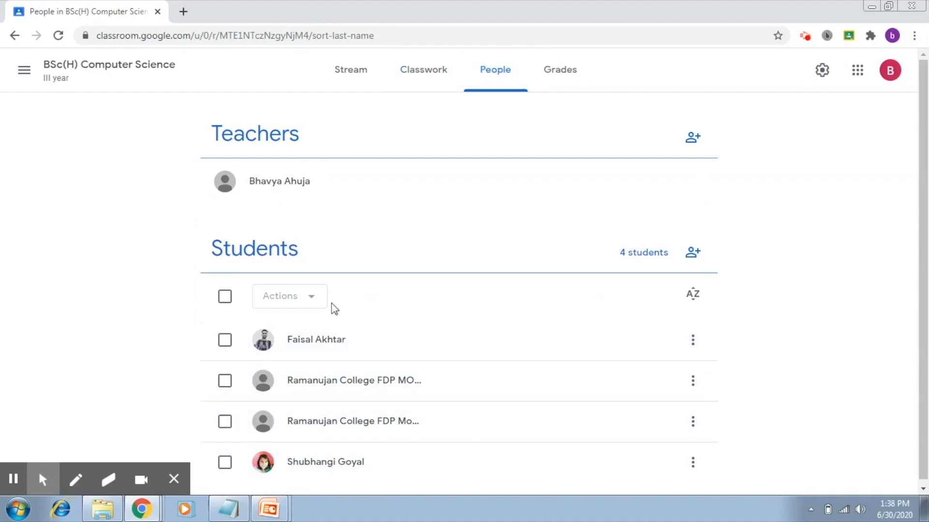
mouse_move(484, 193)
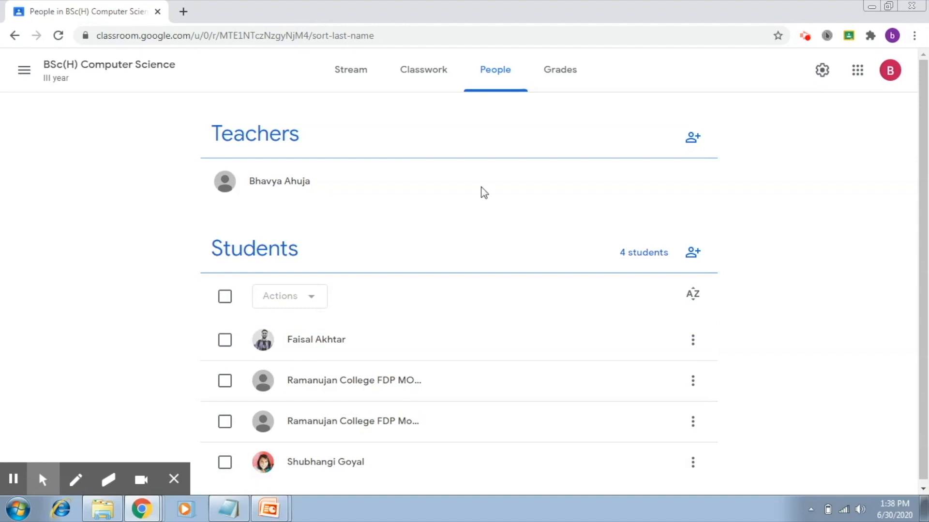
- Check the empty Grades page, then return to the Stream
click(559, 69)
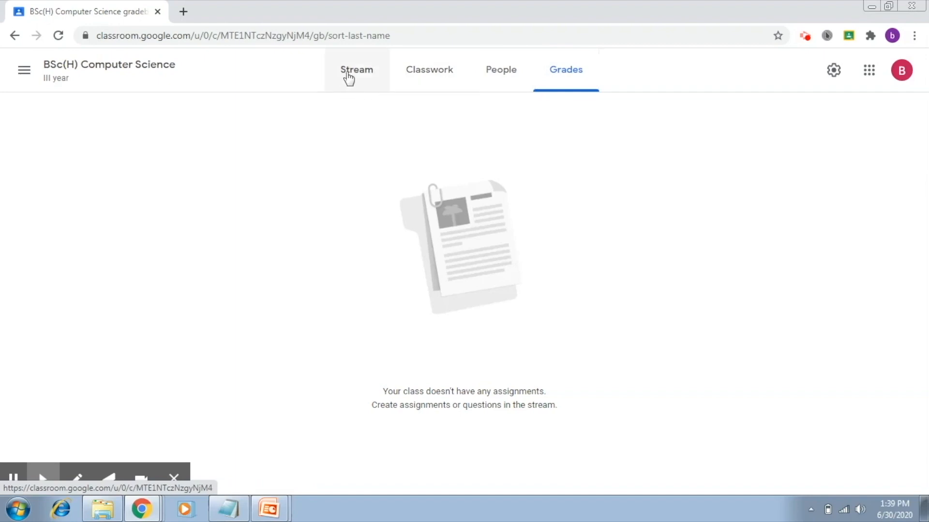
click(356, 70)
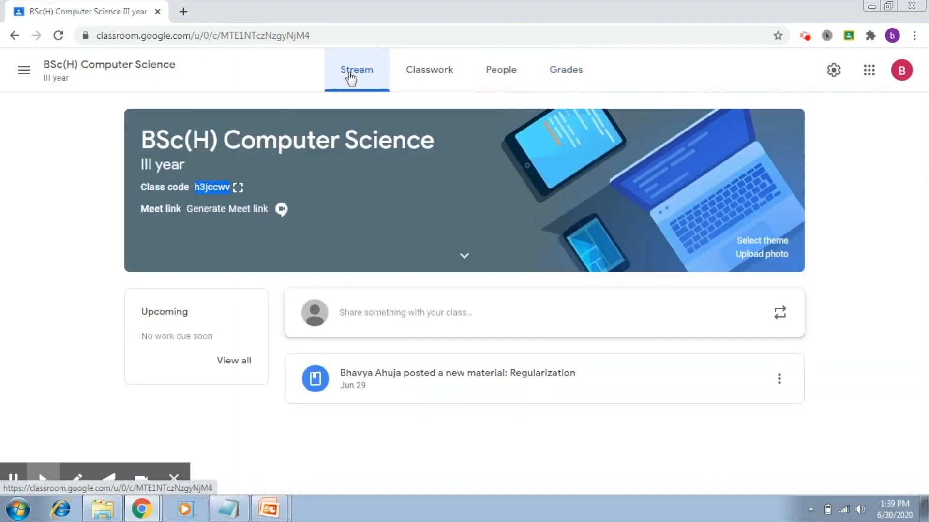
mouse_move(429, 69)
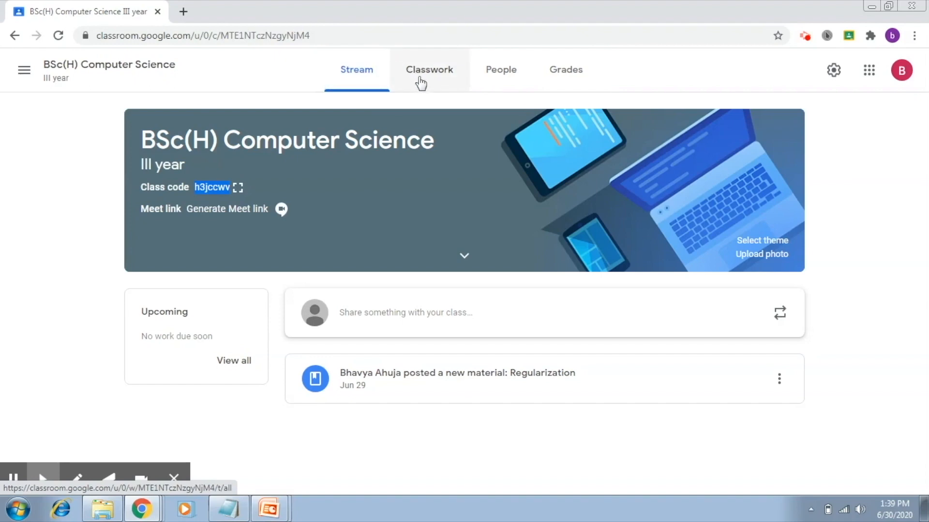
- Show the Create menu on Classwork with Assignment, Quiz assignment, Question, Material and Topic options
click(423, 69)
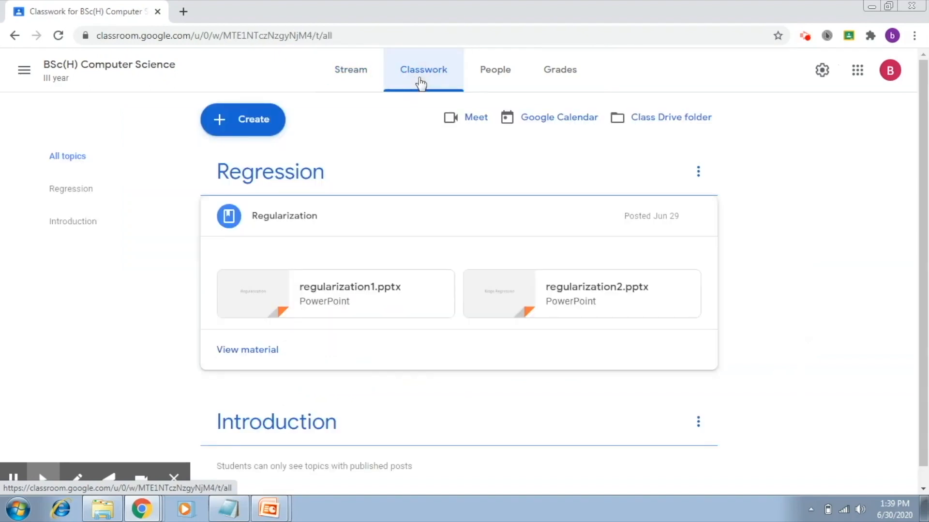
mouse_move(242, 119)
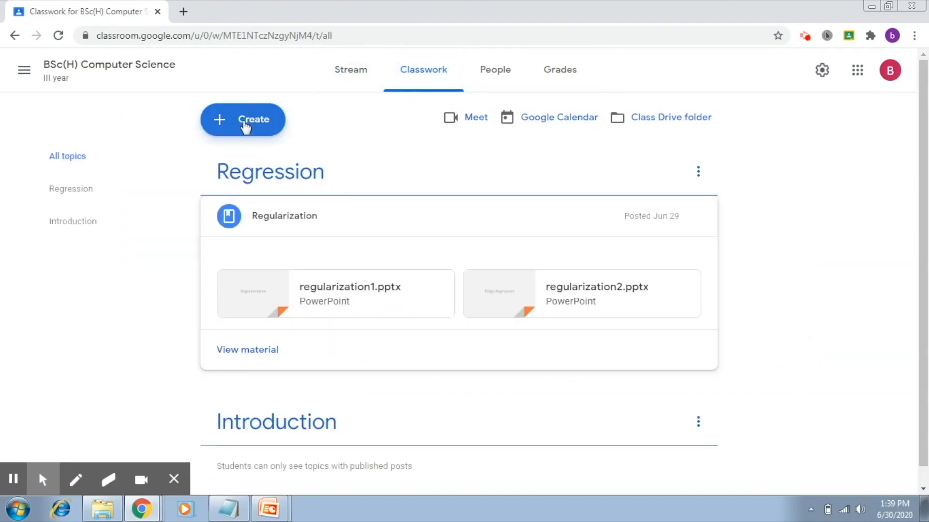
click(242, 119)
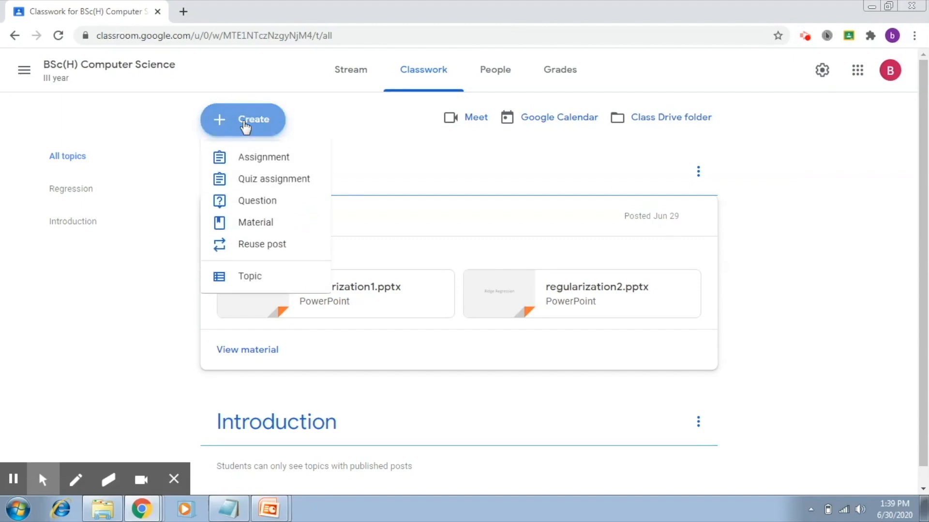
mouse_move(257, 205)
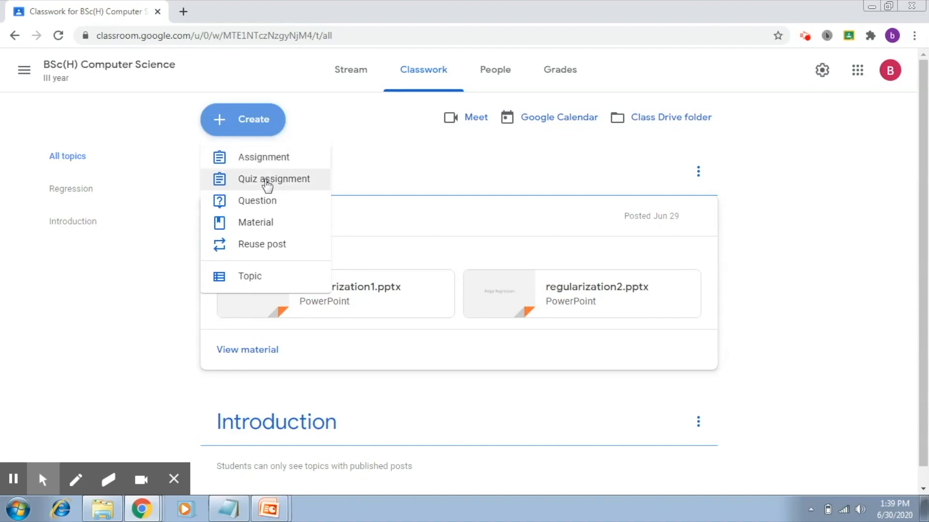
mouse_move(258, 200)
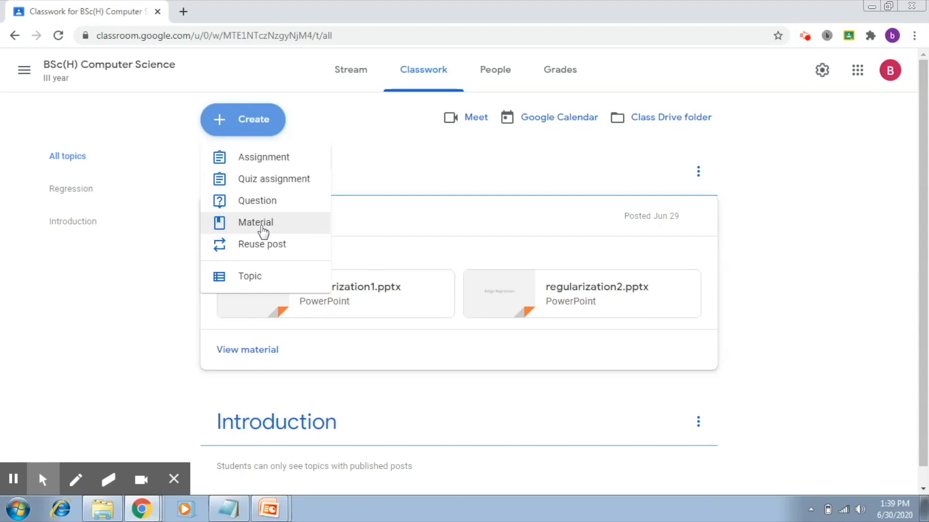
mouse_move(262, 252)
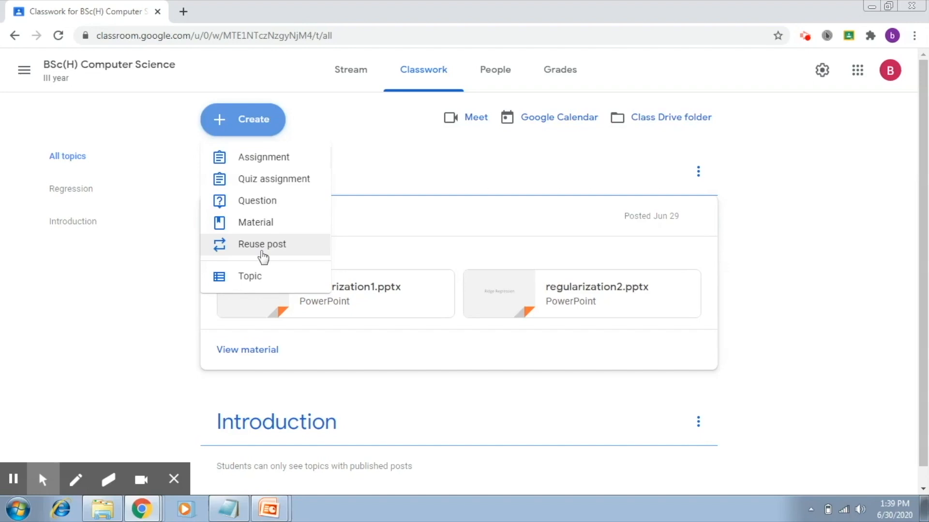
mouse_move(154, 280)
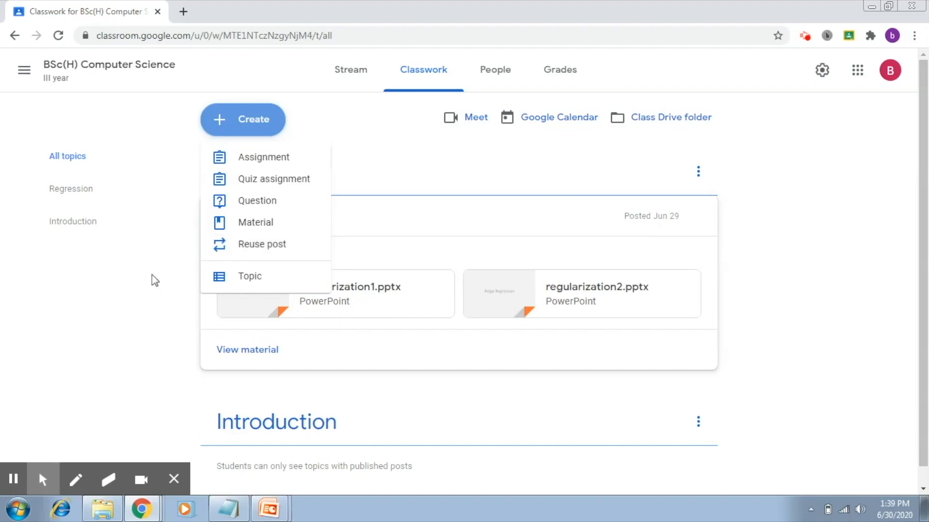